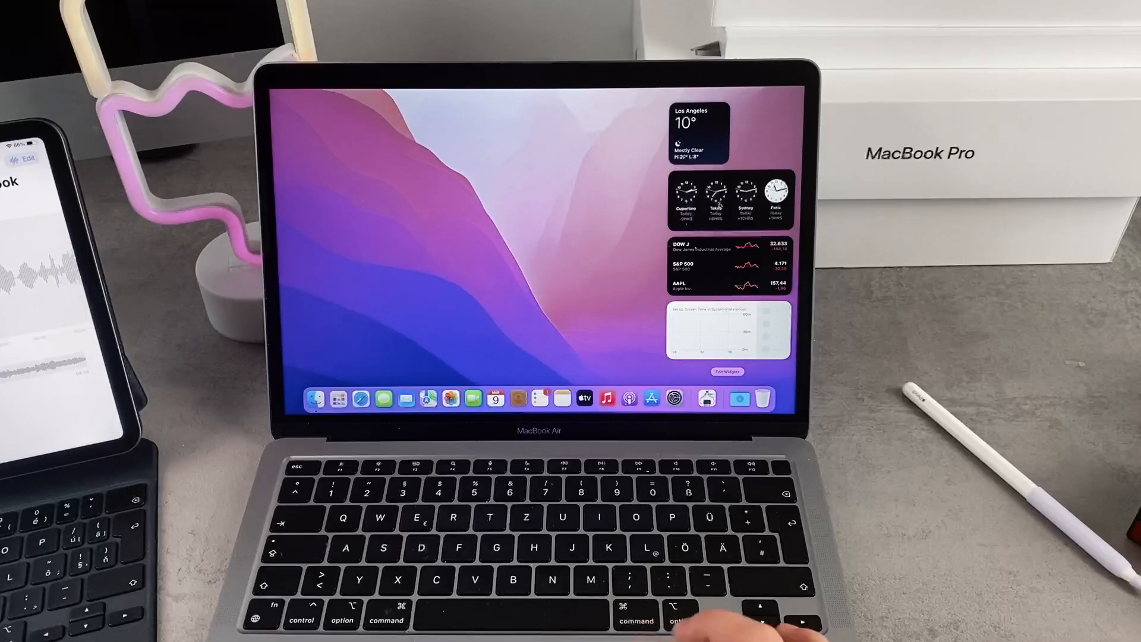
# Open Notification Center's widget editor and scroll through the Calendar widget gallery
pyautogui.click(727, 371)
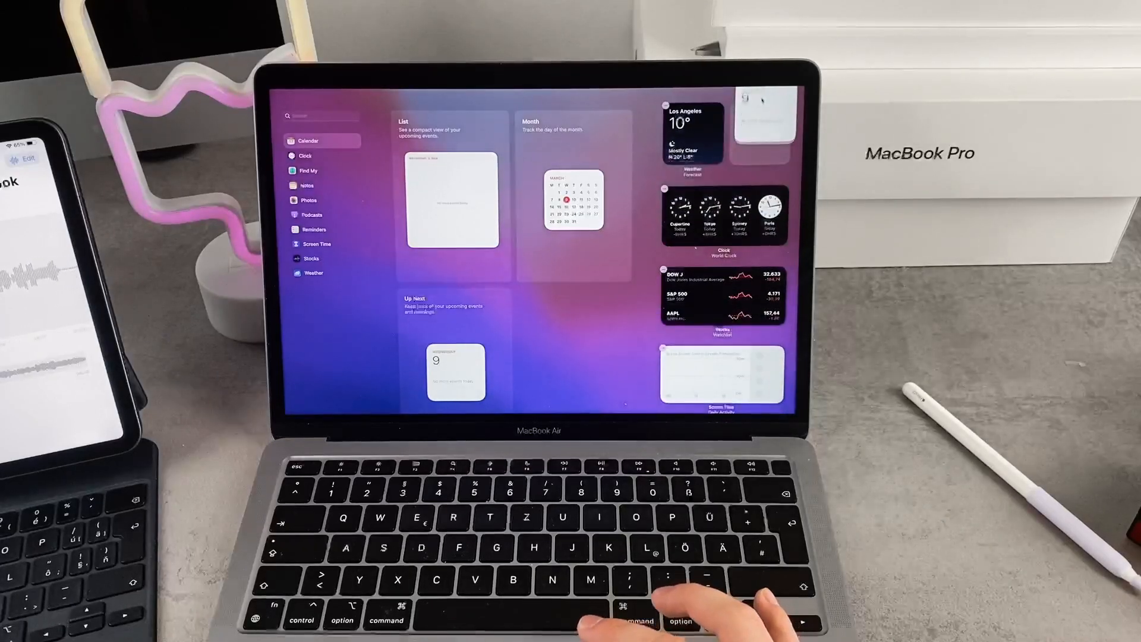
pyautogui.scroll(-3)
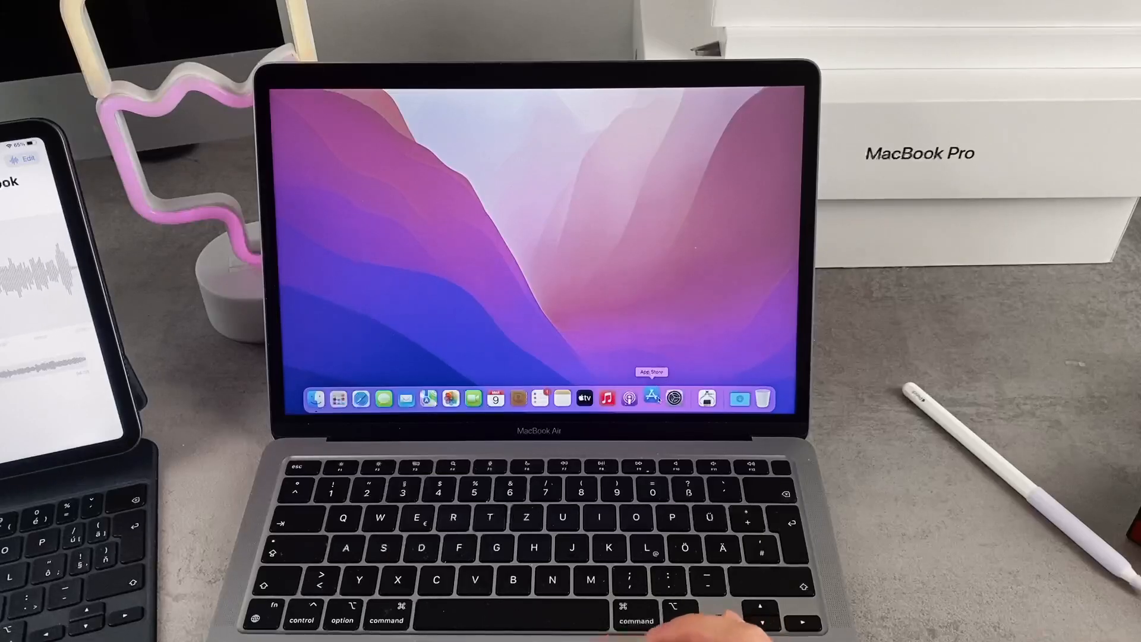
pyautogui.click(651, 398)
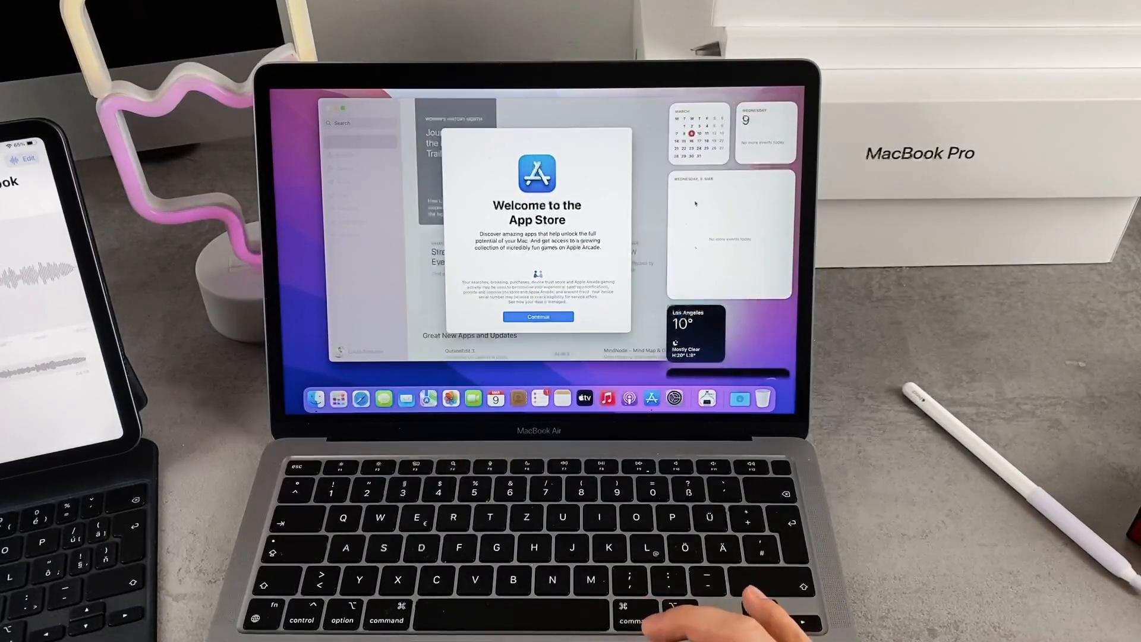
pyautogui.click(537, 316)
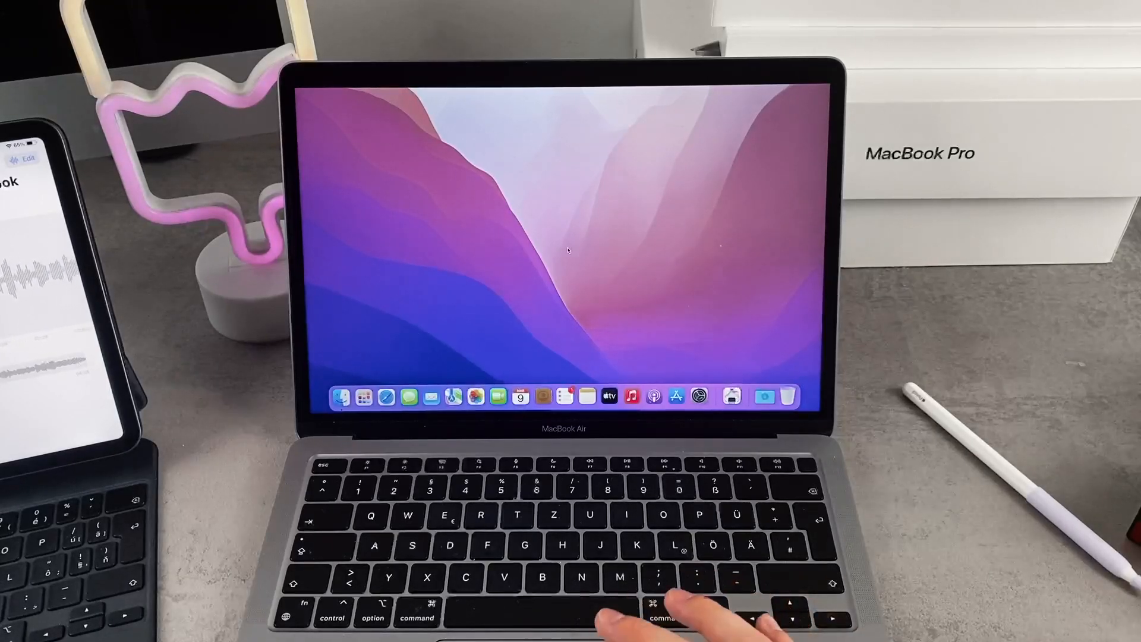
# Launch Calendar, dismiss its What's New screen, and bring up System Preferences
pyautogui.click(521, 396)
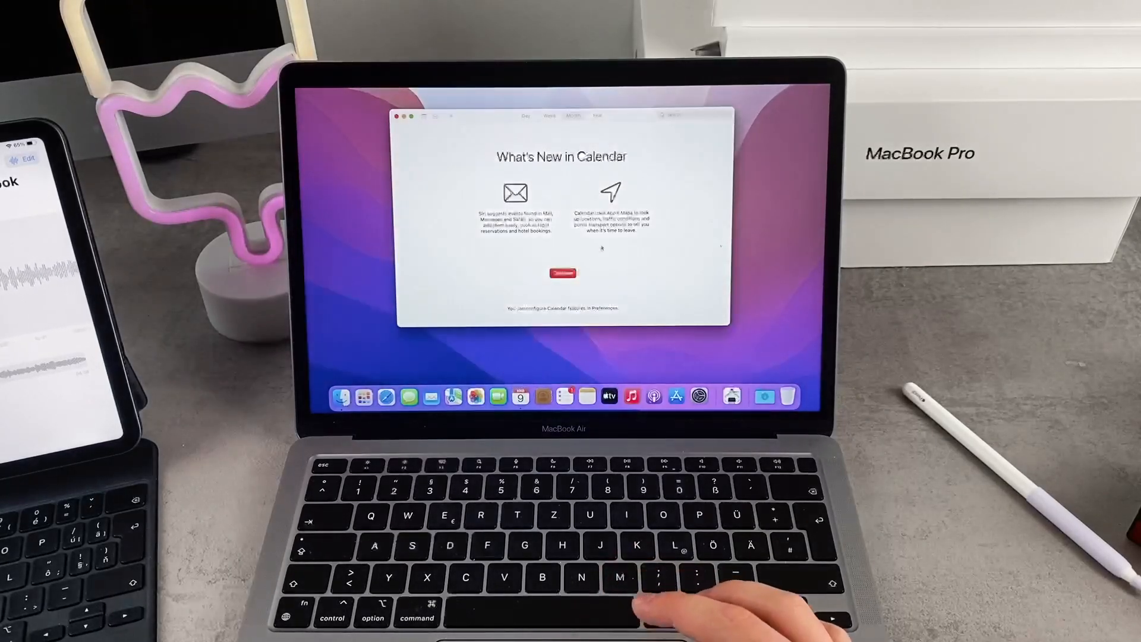
pyautogui.click(563, 273)
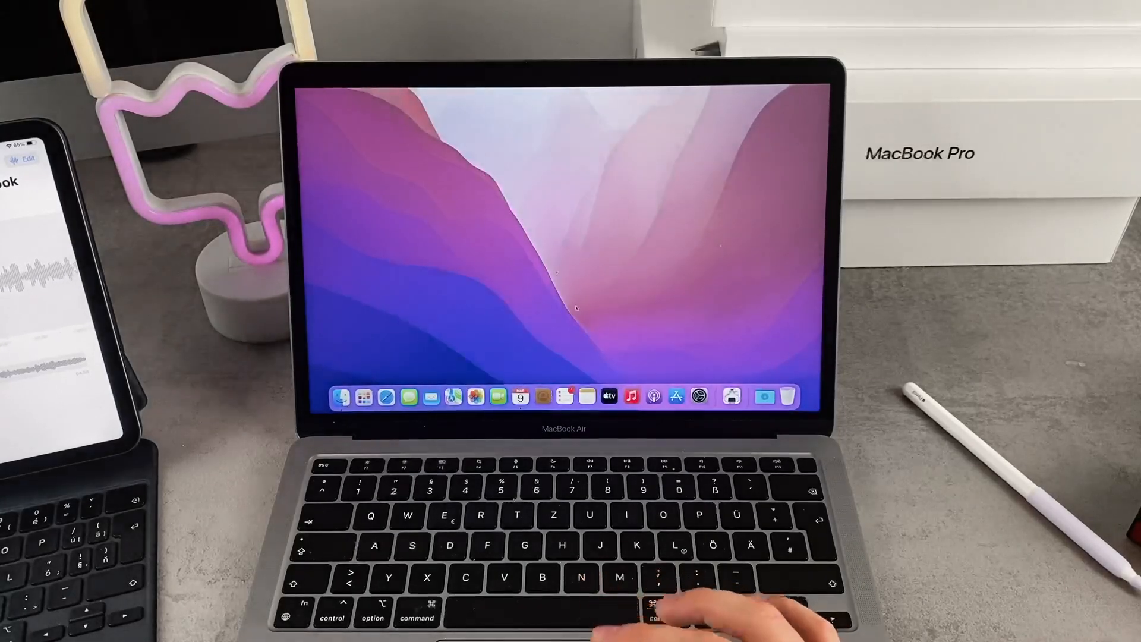
pyautogui.click(699, 396)
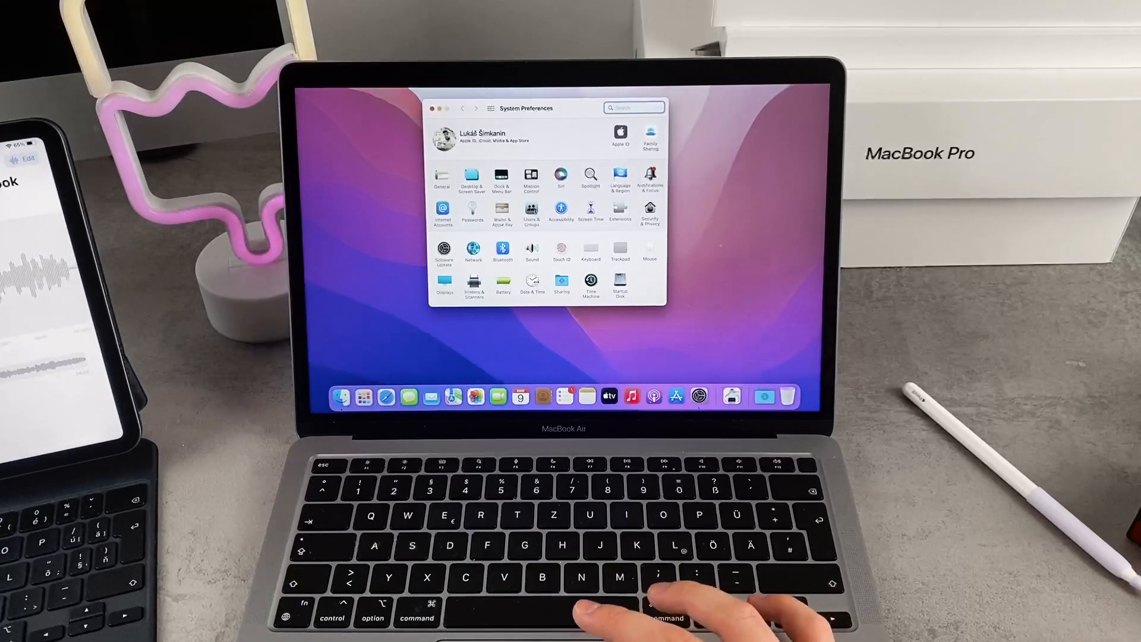
# Go to Users & Groups Login Items and start adding a new login app
pyautogui.click(531, 212)
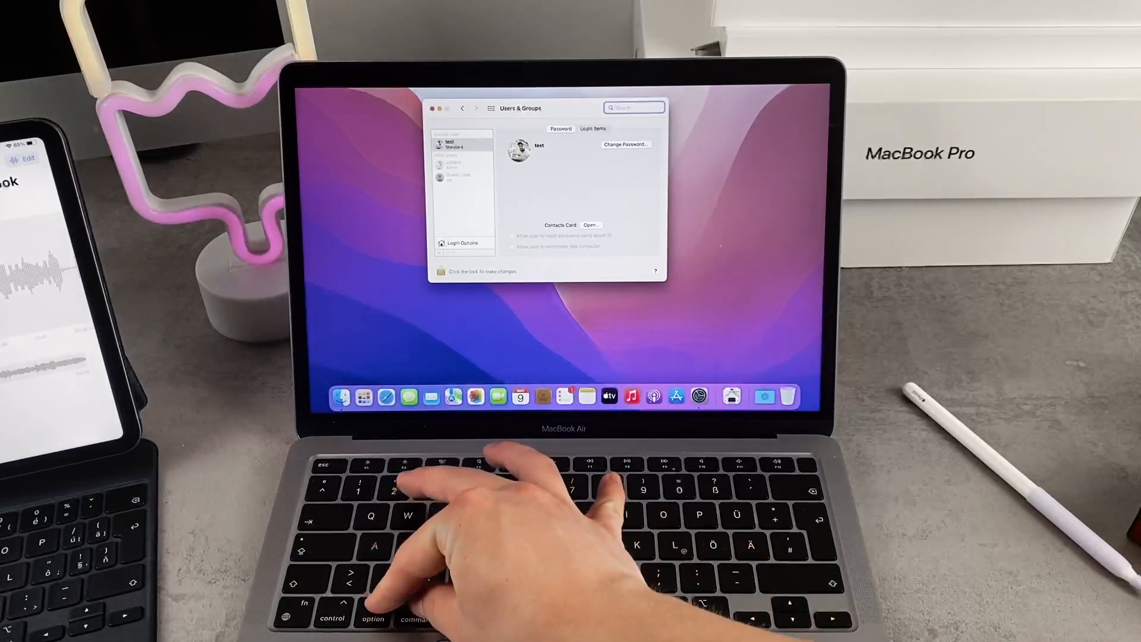
pyautogui.click(592, 128)
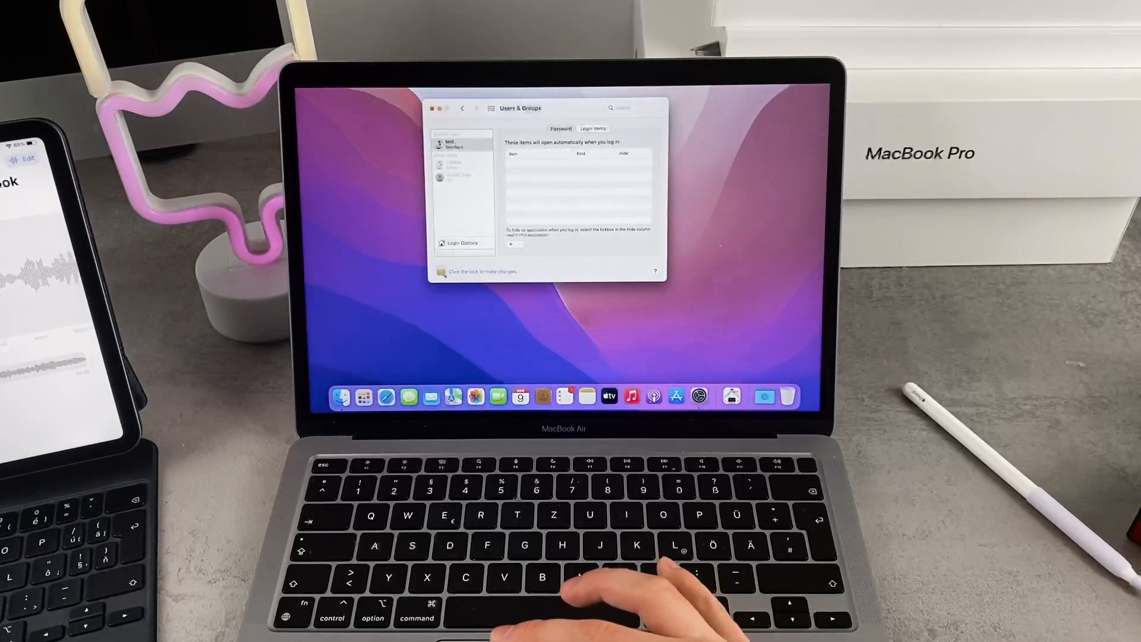
pyautogui.click(511, 244)
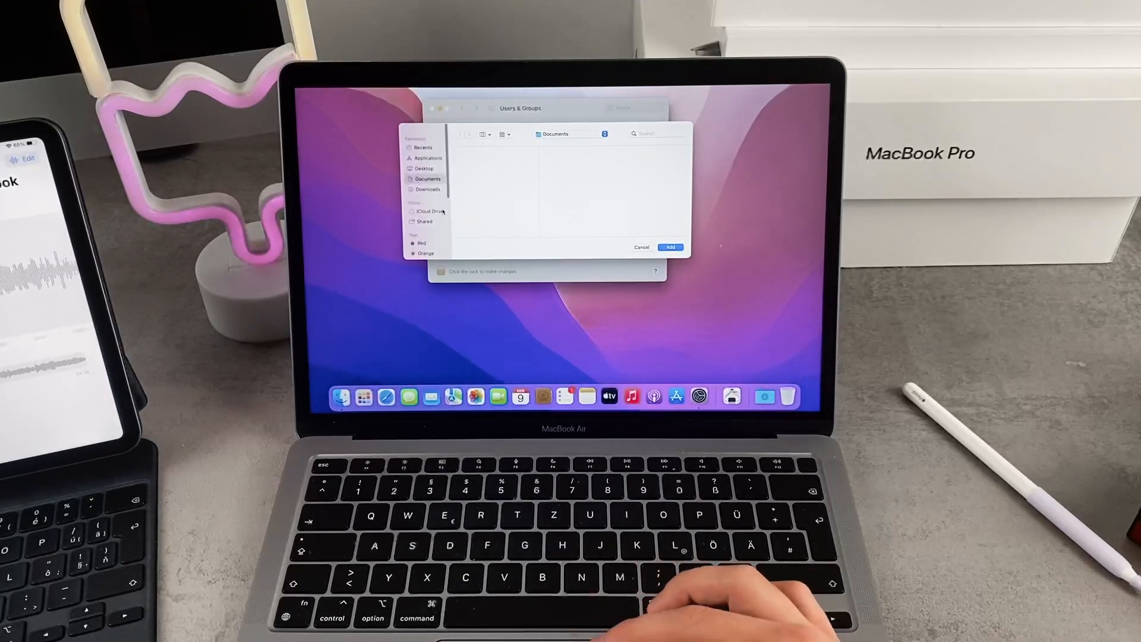
# Add Calendar from the Applications folder as a login item, then relaunch Calendar
pyautogui.click(428, 158)
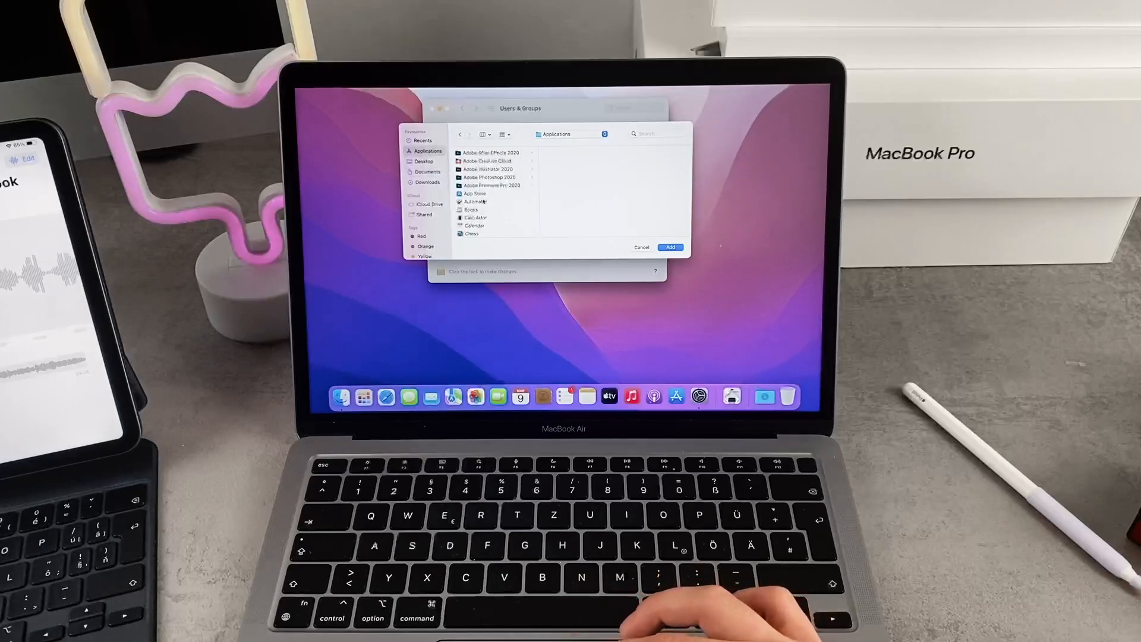
pyautogui.scroll(-3)
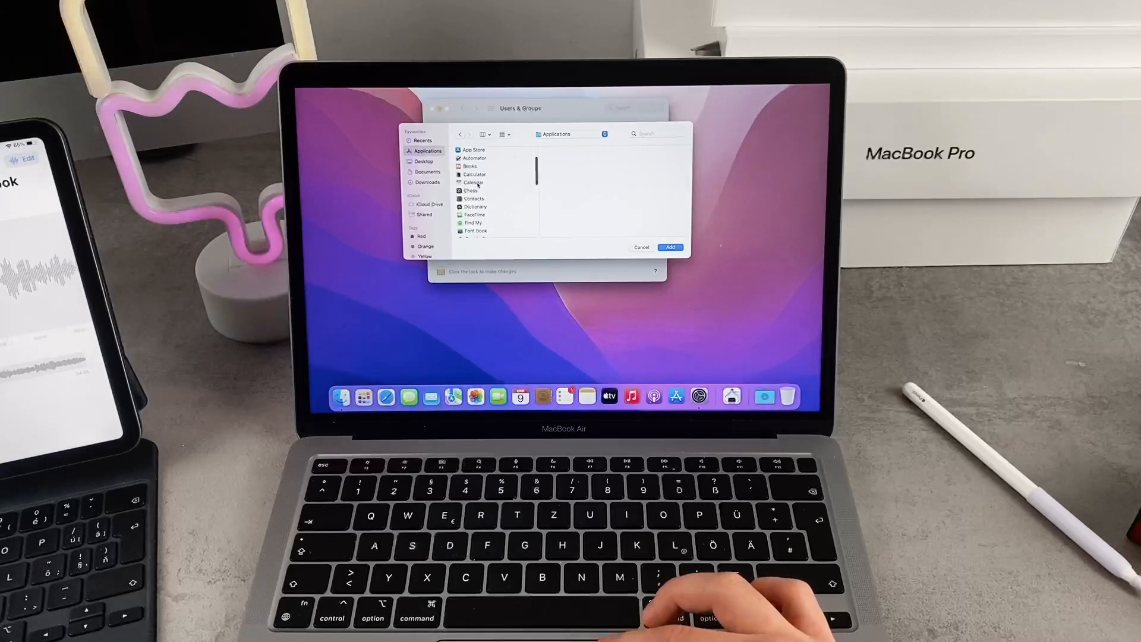
pyautogui.click(474, 182)
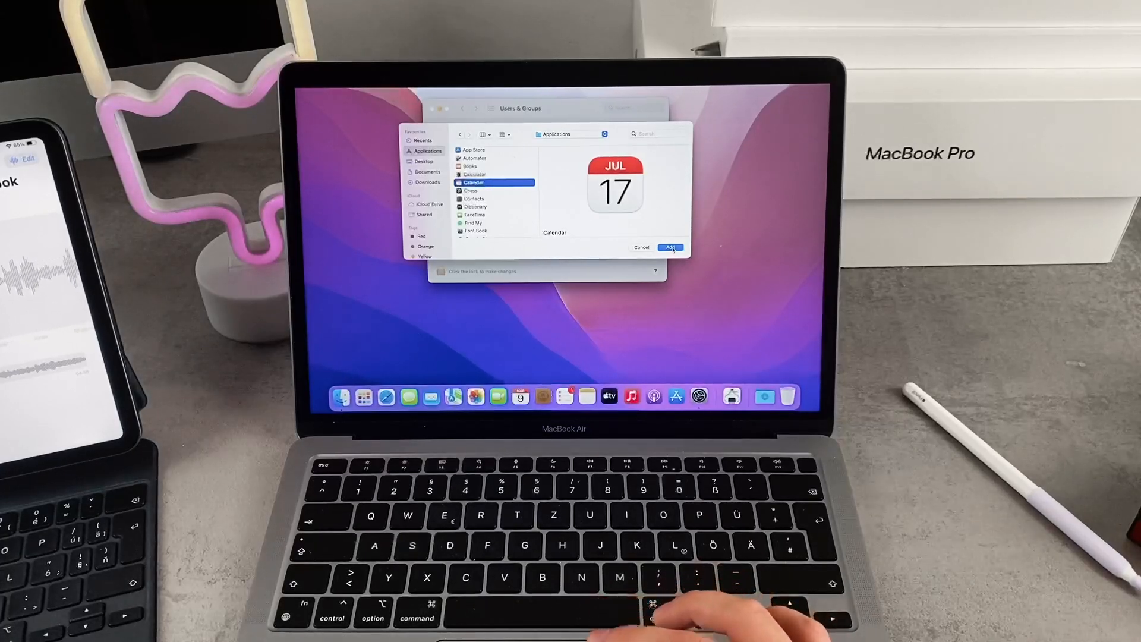
pyautogui.click(670, 247)
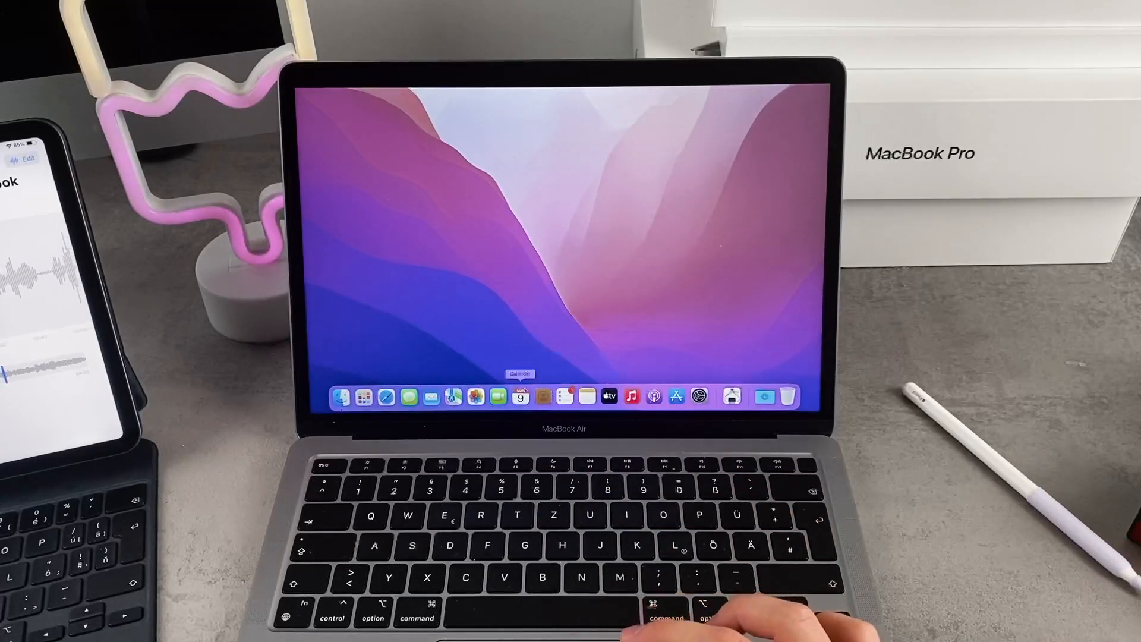
pyautogui.click(521, 396)
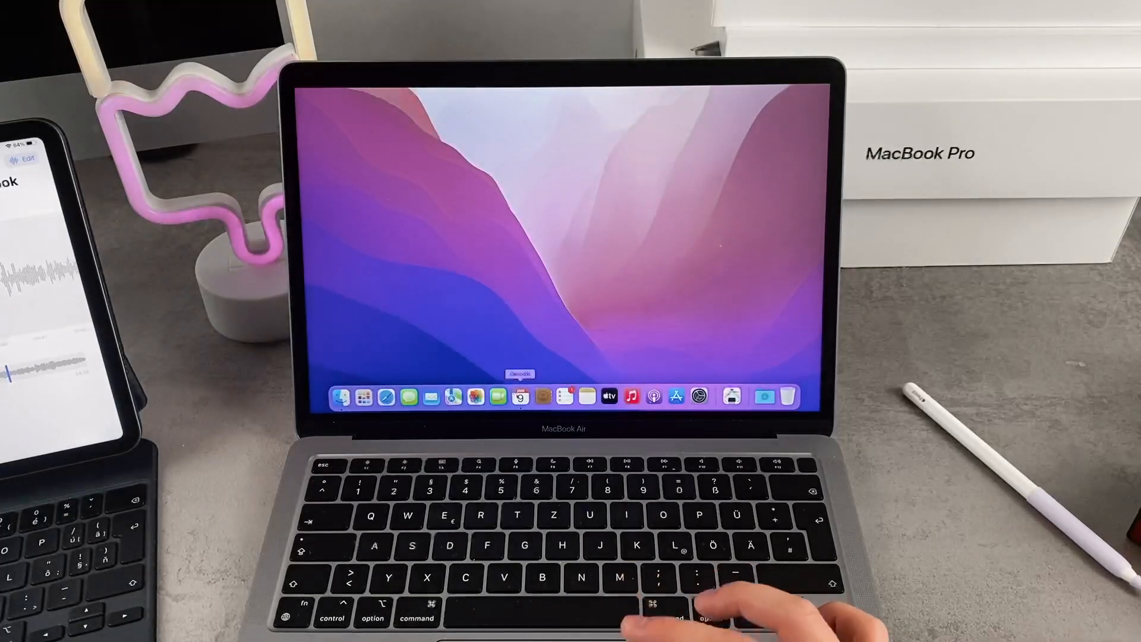
# Set Calendar to Open at Login from its Dock menu, then review Users & Groups login items
pyautogui.rightClick(521, 397)
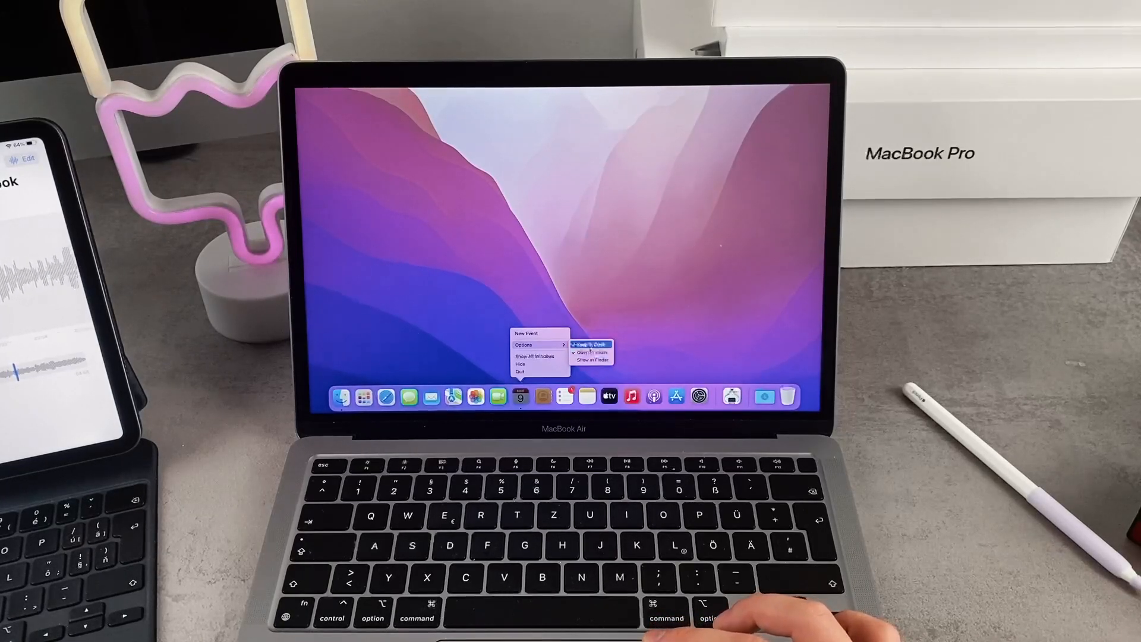
pyautogui.click(597, 355)
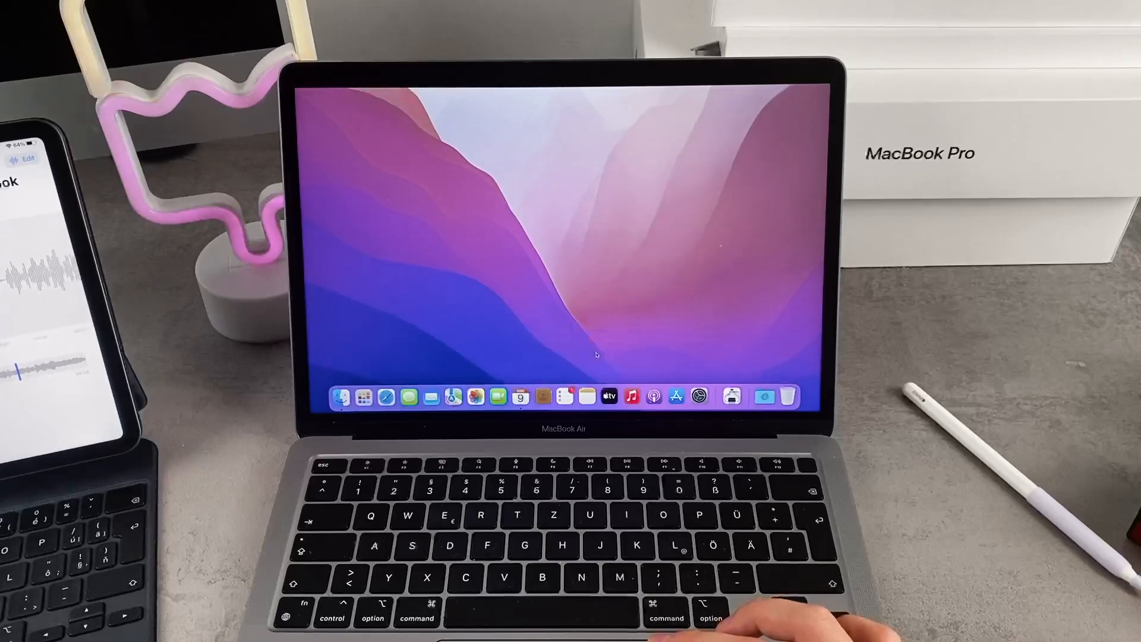
pyautogui.rightClick(521, 396)
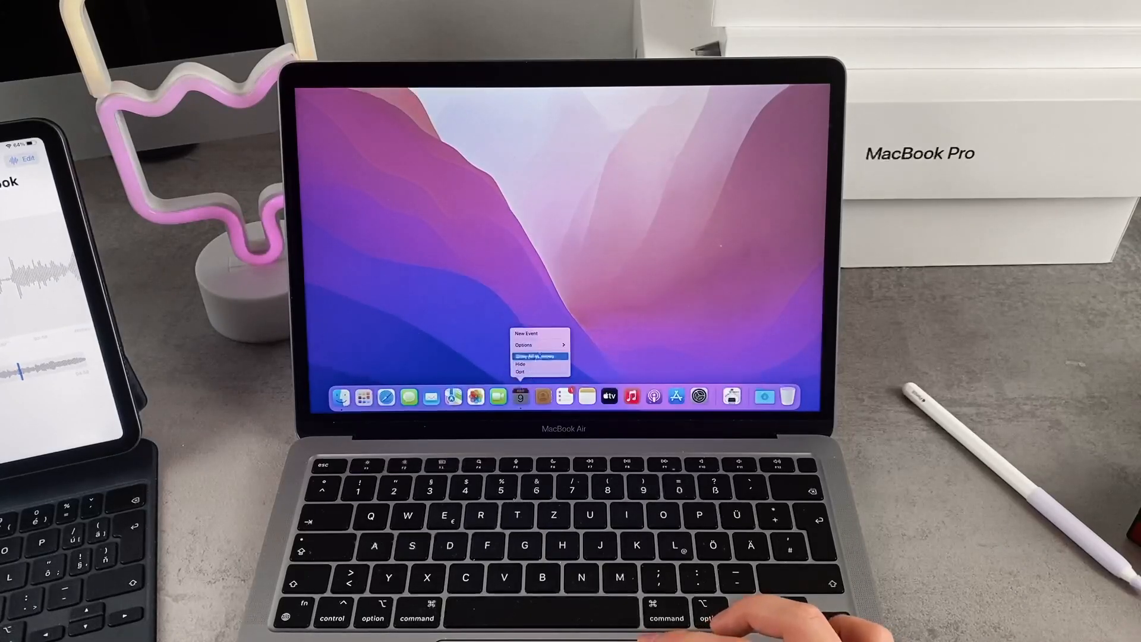
pyautogui.click(524, 344)
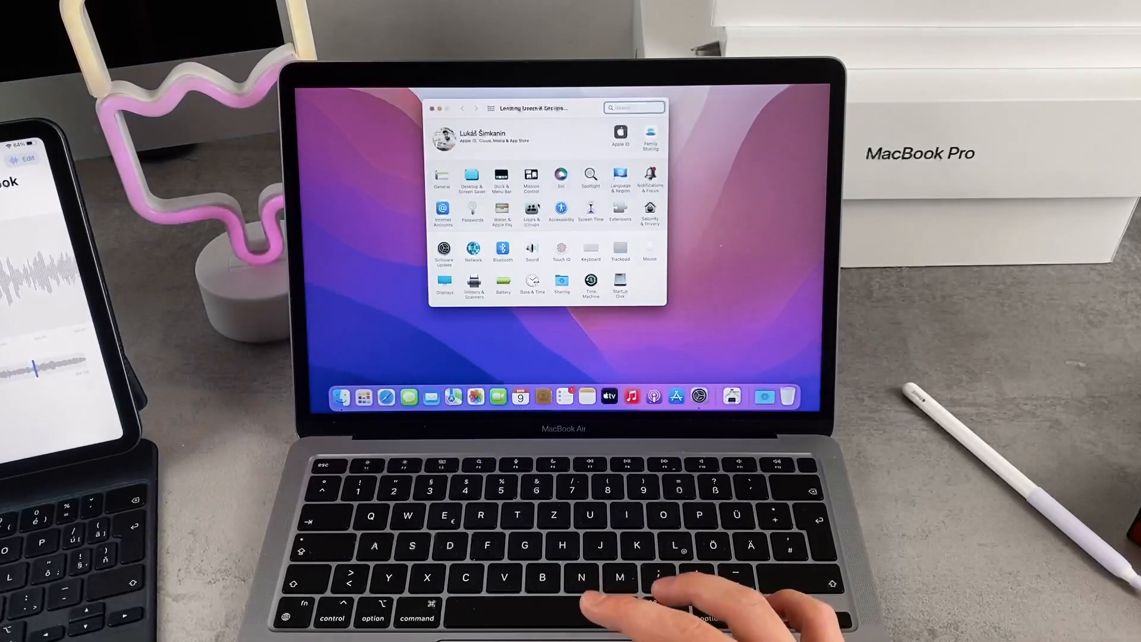
pyautogui.click(532, 212)
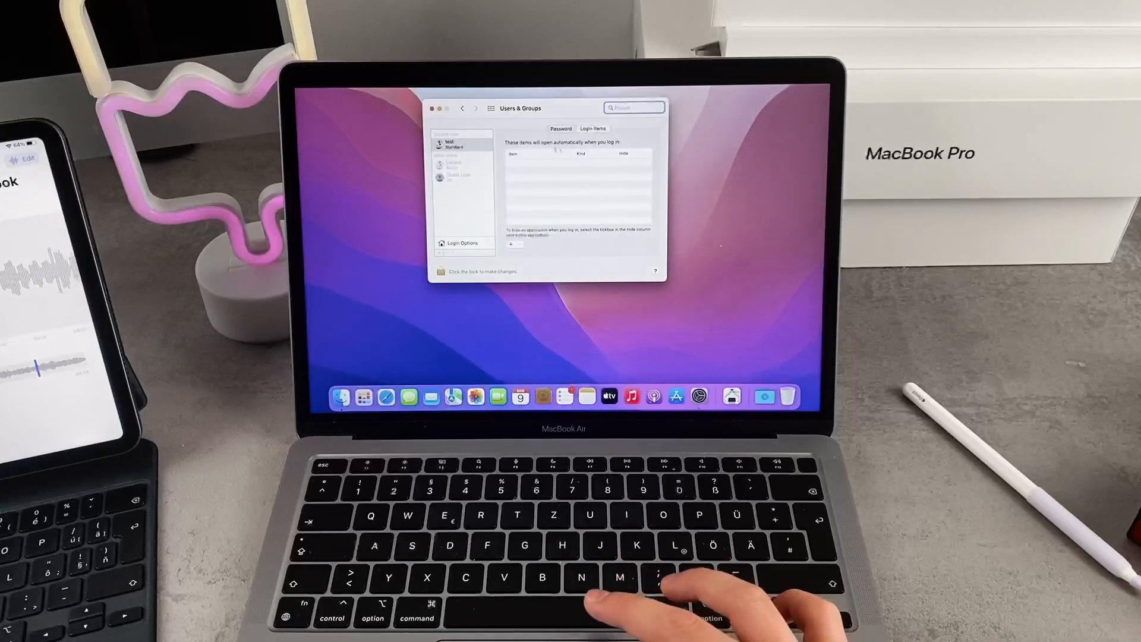